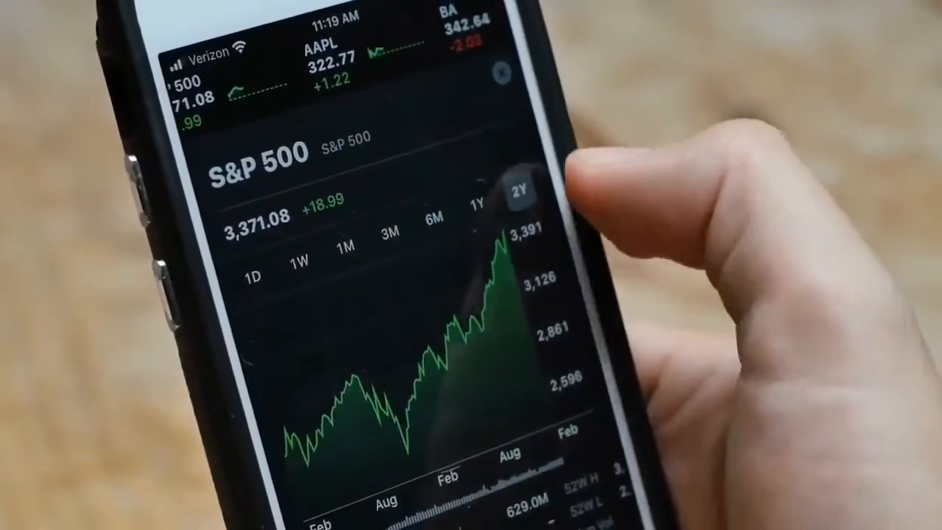
{"action": "left_click", "coordinate": [478, 206]}
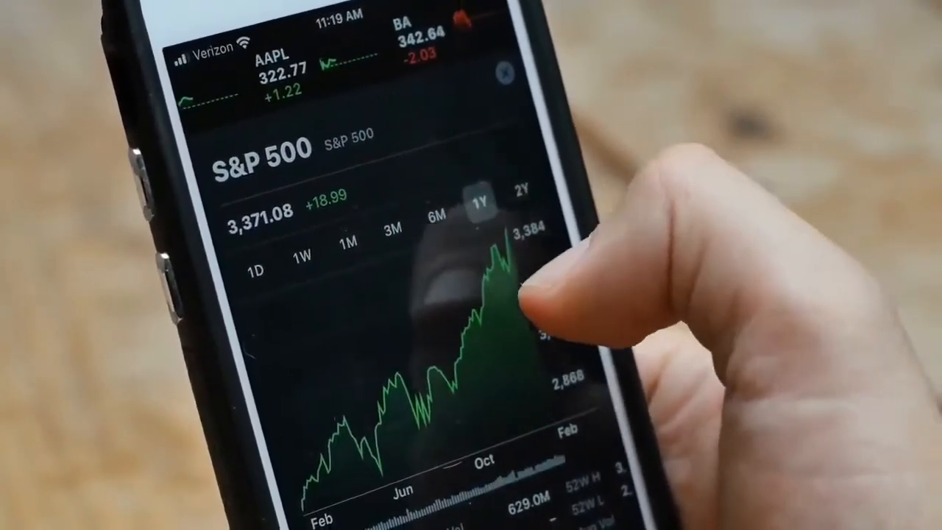